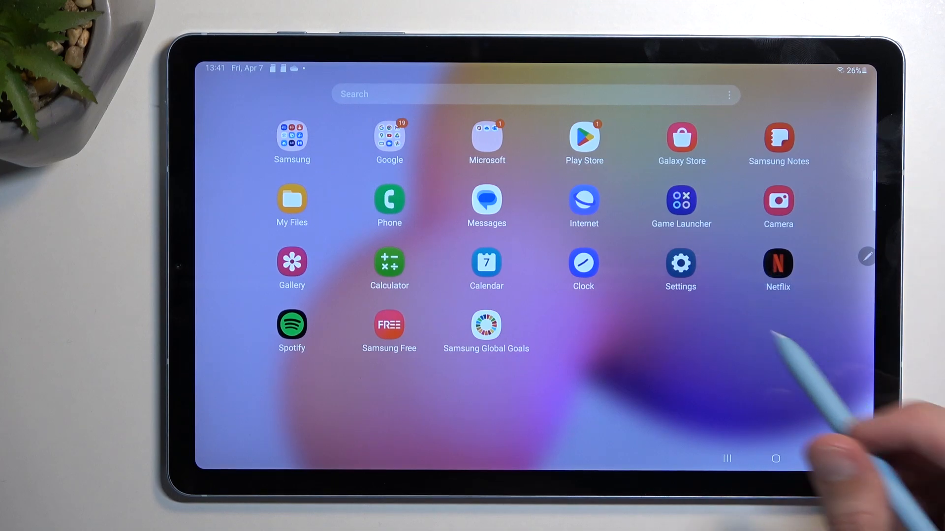
- Launch Samsung Settings and scroll the category list down toward Battery and device care
{"action": "left_click", "coordinate": [680, 263]}
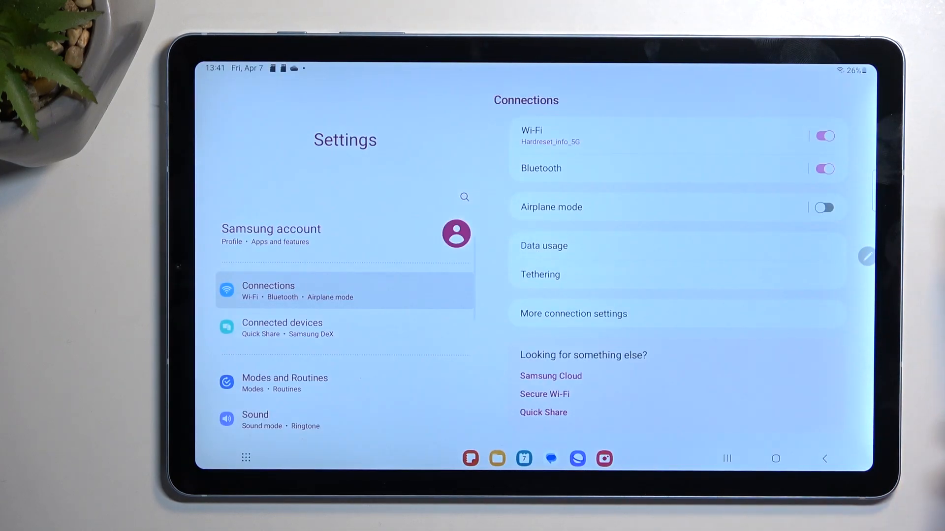
{"action": "scroll", "scroll_direction": "down", "scroll_amount": 3}
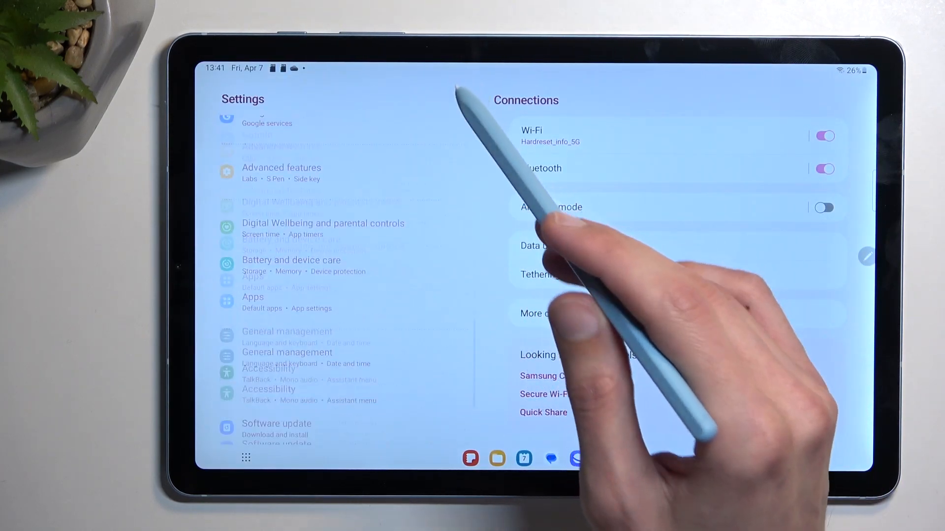
{"action": "scroll", "scroll_direction": "down", "scroll_amount": 3}
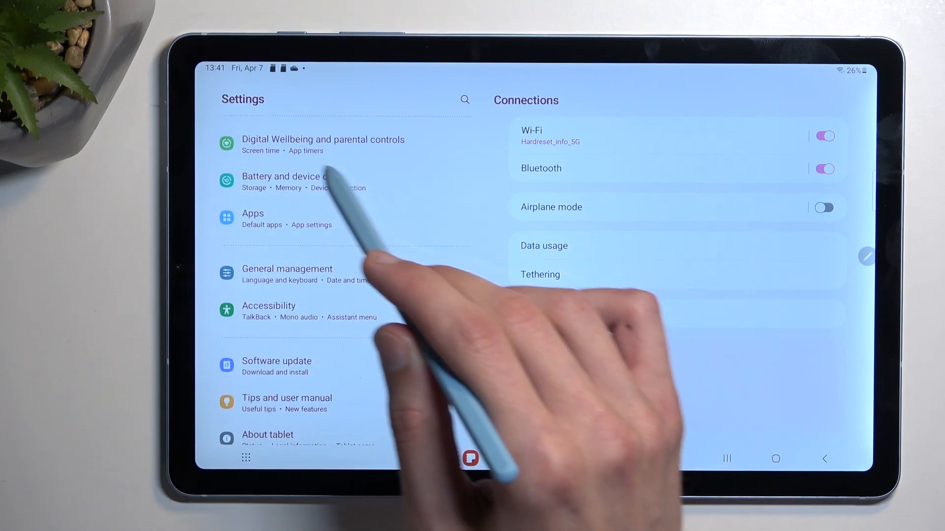
- Go to Battery and device care > Storage and swipe toward the SD card summary
{"action": "left_click", "coordinate": [291, 180]}
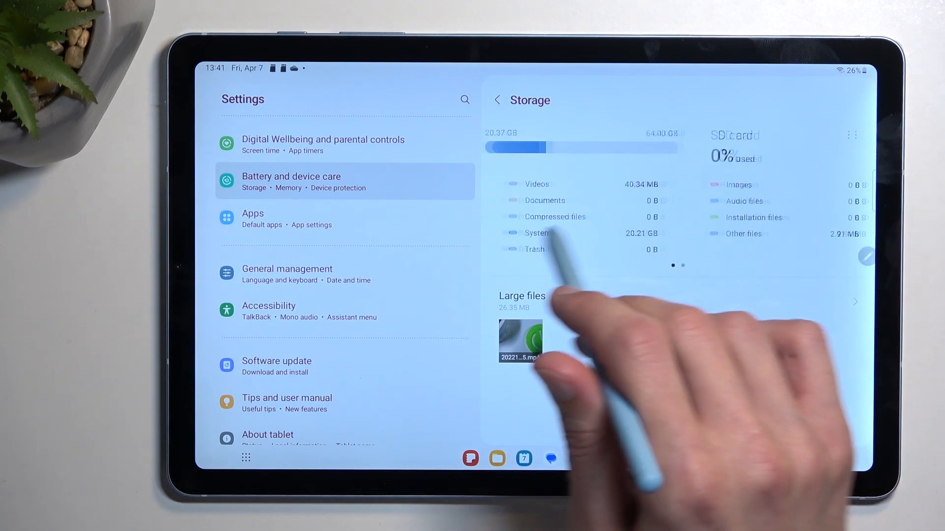
{"action": "scroll", "scroll_direction": "left", "scroll_amount": 3}
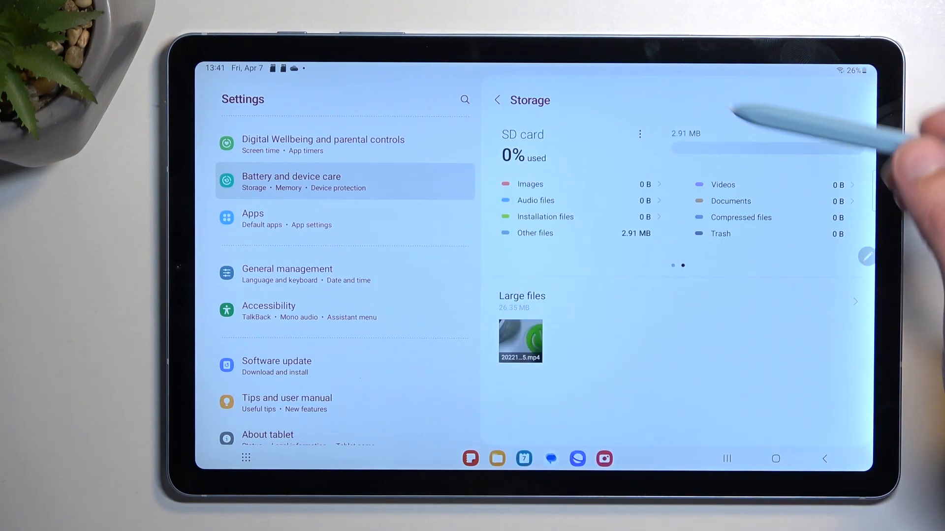
- Choose Format from the SD card's more-options menu
{"action": "left_click", "coordinate": [639, 134]}
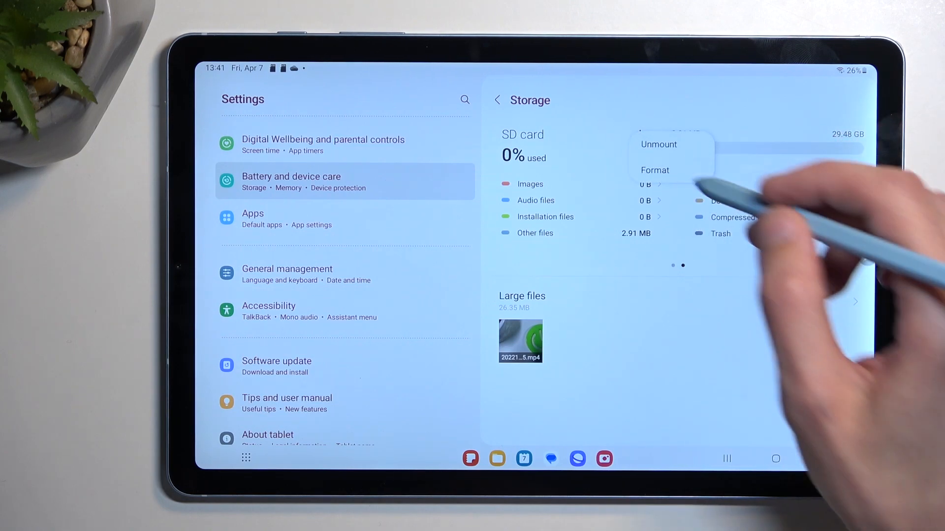
{"action": "left_click", "coordinate": [655, 170]}
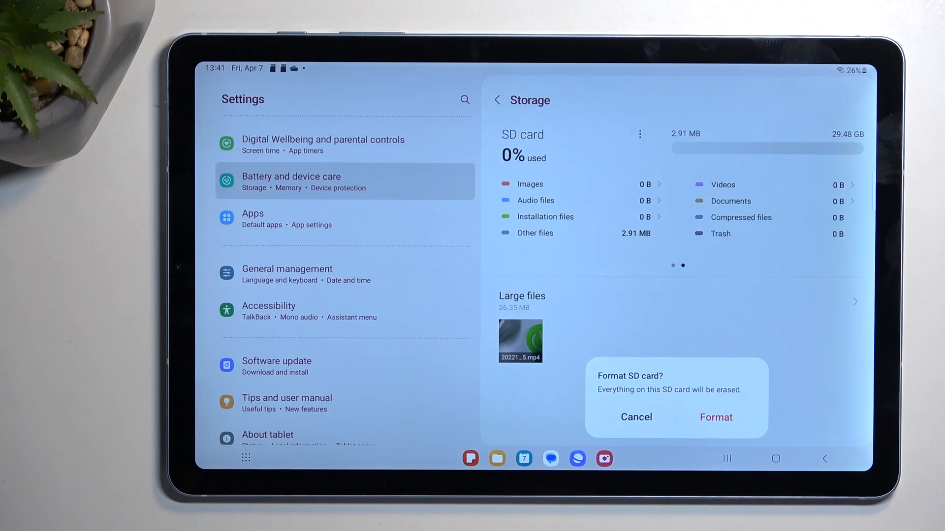
- Confirm erasing the SD card, then return to the home screen
{"action": "left_click", "coordinate": [716, 418]}
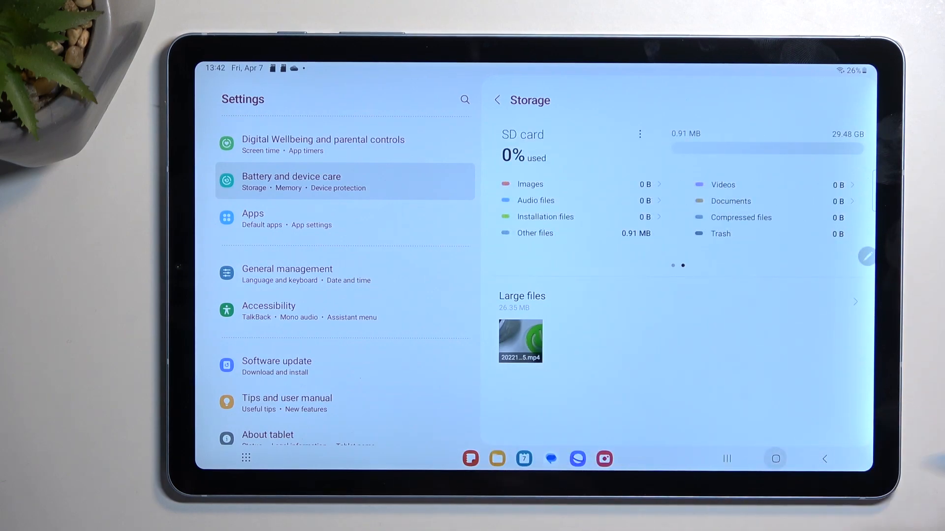
{"action": "left_click", "coordinate": [776, 459]}
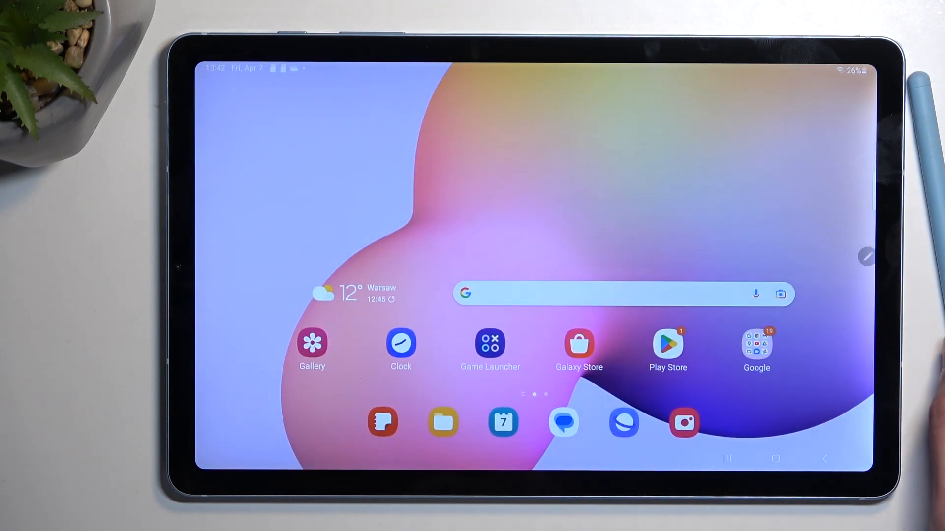